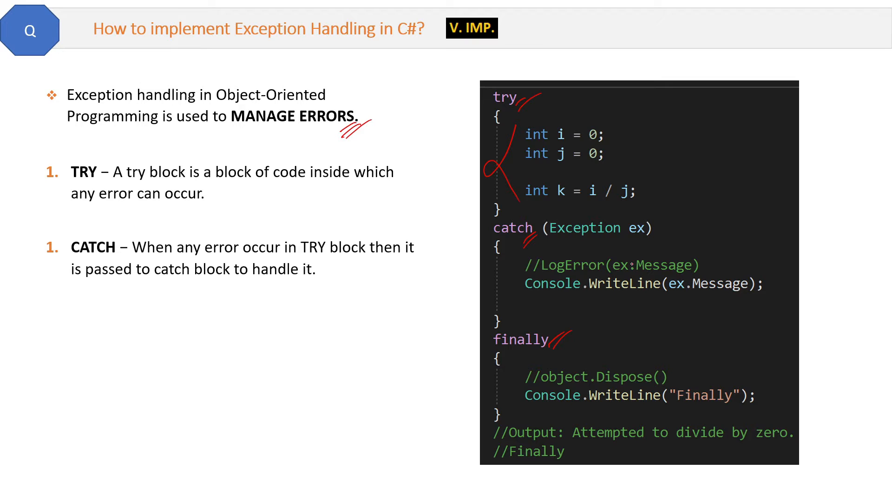
# Step: Draw red arcs linking try to catch and catch to finally, and tick the LogError comment
pyautogui.moveTo(499, 185); pyautogui.dragTo(465, 250)
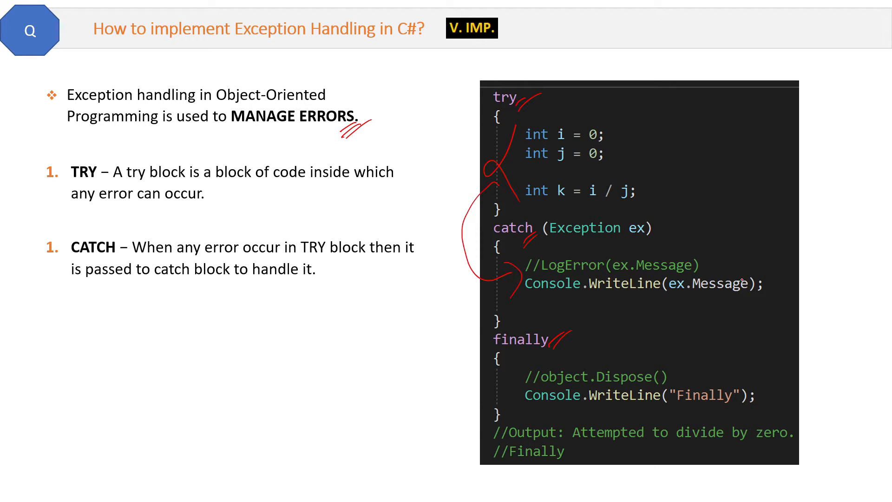
pyautogui.moveTo(708, 270); pyautogui.dragTo(751, 233)
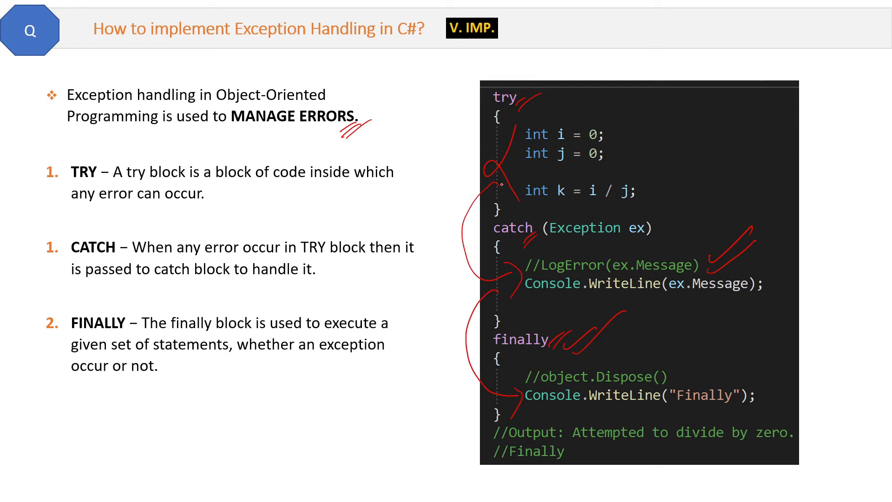
pyautogui.moveTo(497, 182); pyautogui.dragTo(501, 387)
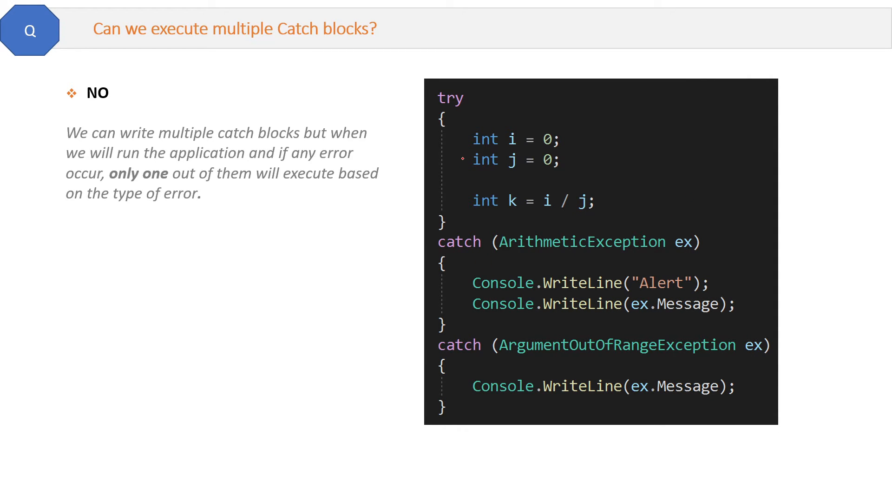
# Step: Draw a red arc from j to catch, tick both catch clauses, and mark ArithmeticException and Alert
pyautogui.moveTo(458, 160); pyautogui.dragTo(452, 297)
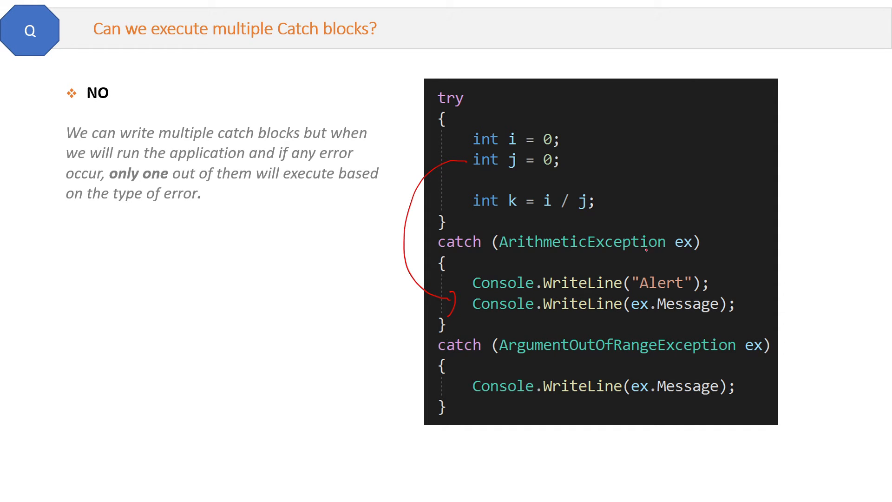
pyautogui.moveTo(646, 253); pyautogui.dragTo(682, 256)
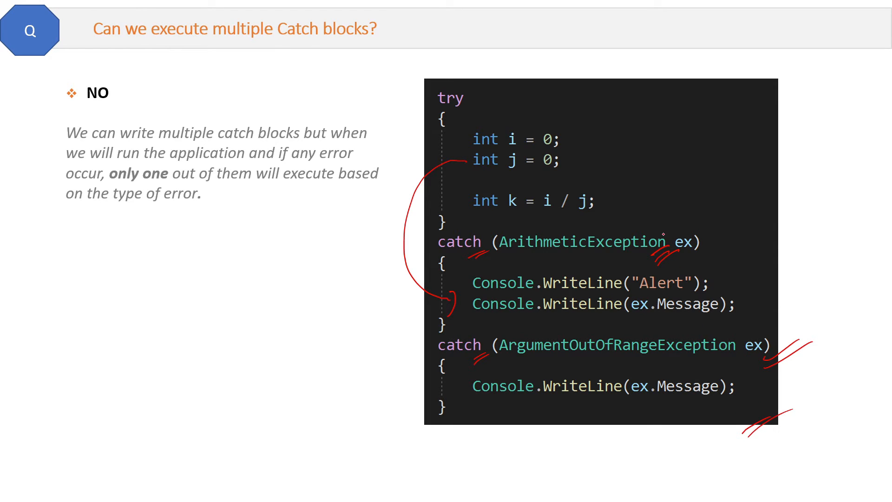
pyautogui.moveTo(631, 255)
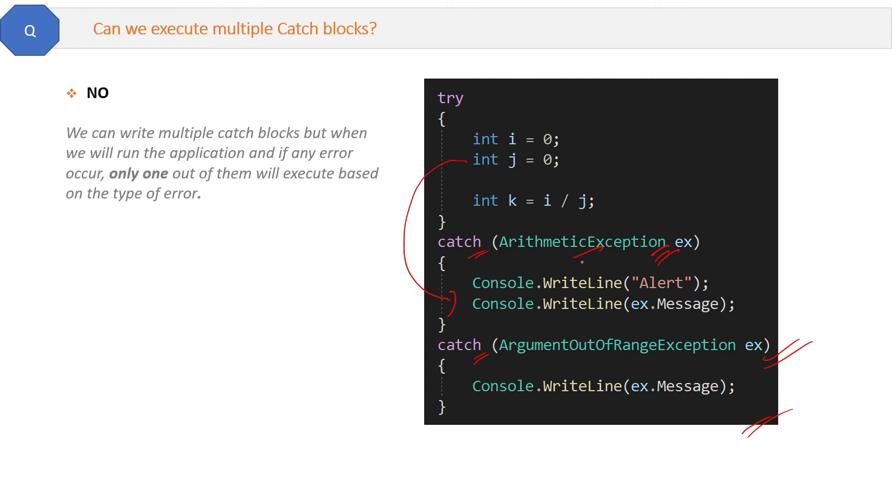
pyautogui.moveTo(580, 270); pyautogui.dragTo(611, 256)
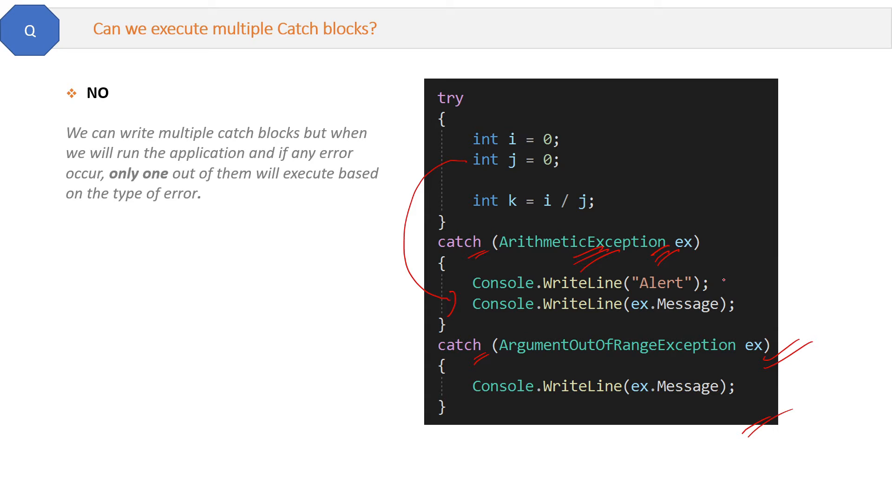
pyautogui.moveTo(711, 284); pyautogui.dragTo(768, 267)
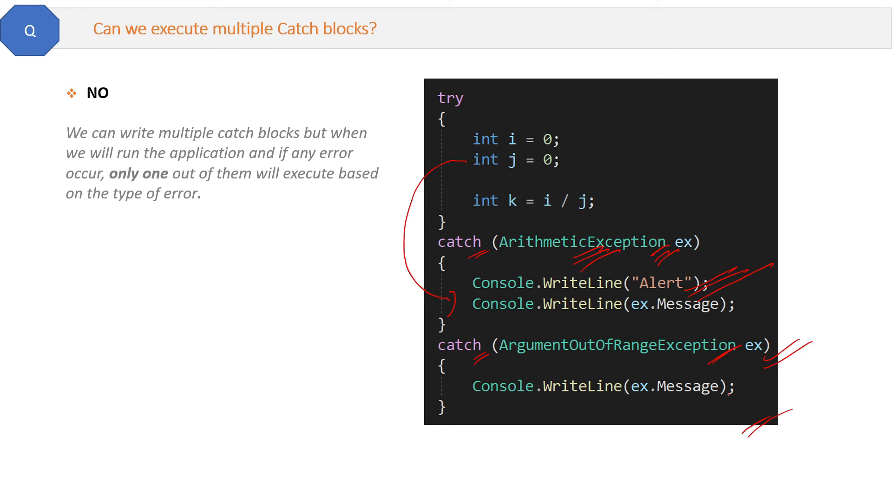
pyautogui.moveTo(730, 370); pyautogui.dragTo(751, 398)
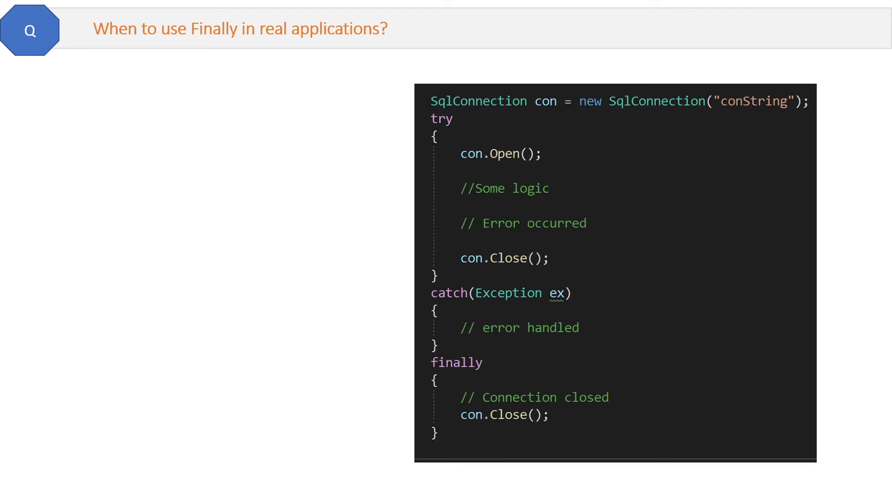
# Step: Mark con, tick con.Open(), cross out the try's con.Close(), and tick finally's con.Close()
pyautogui.moveTo(560, 114); pyautogui.dragTo(537, 117)
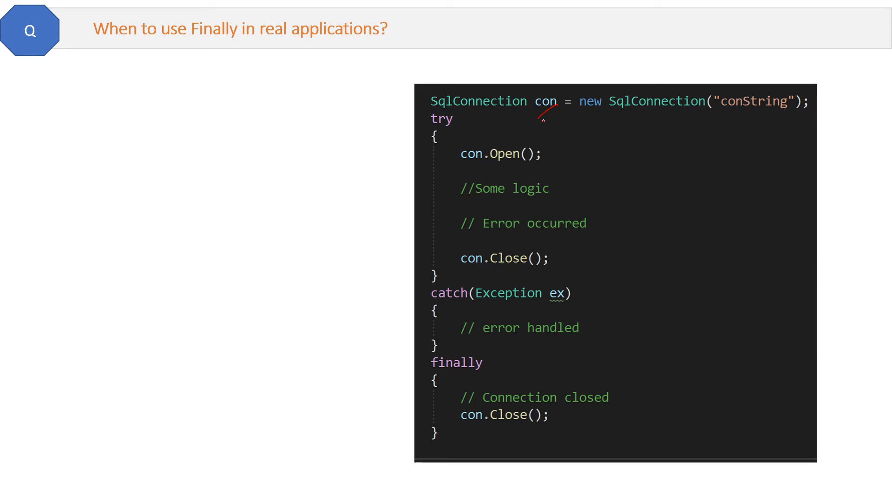
pyautogui.moveTo(546, 159); pyautogui.dragTo(586, 136)
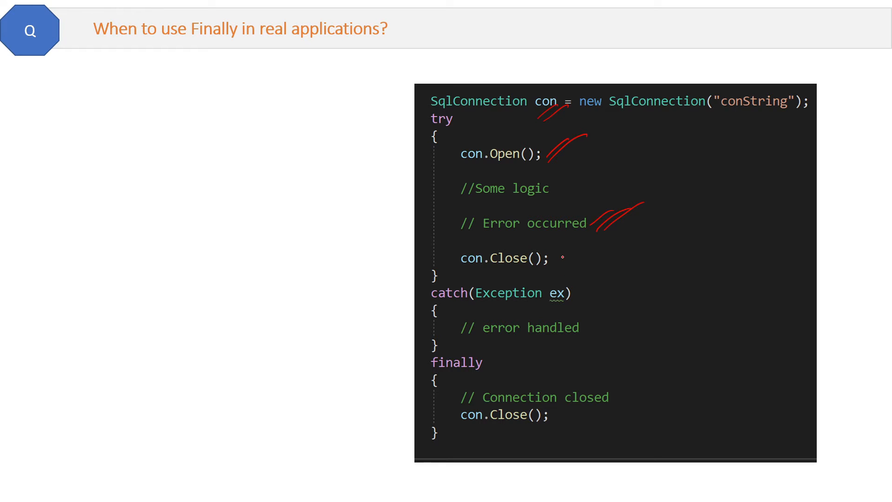
pyautogui.moveTo(560, 258); pyautogui.dragTo(583, 250)
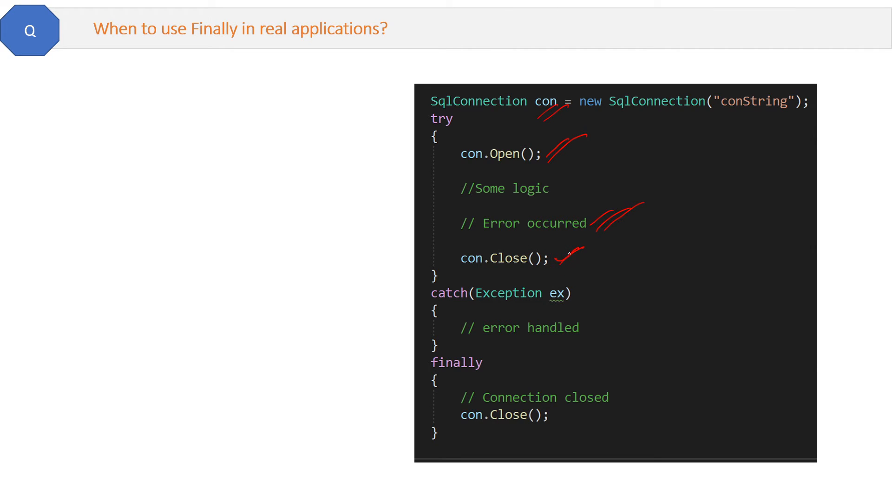
pyautogui.moveTo(560, 264); pyautogui.dragTo(591, 251)
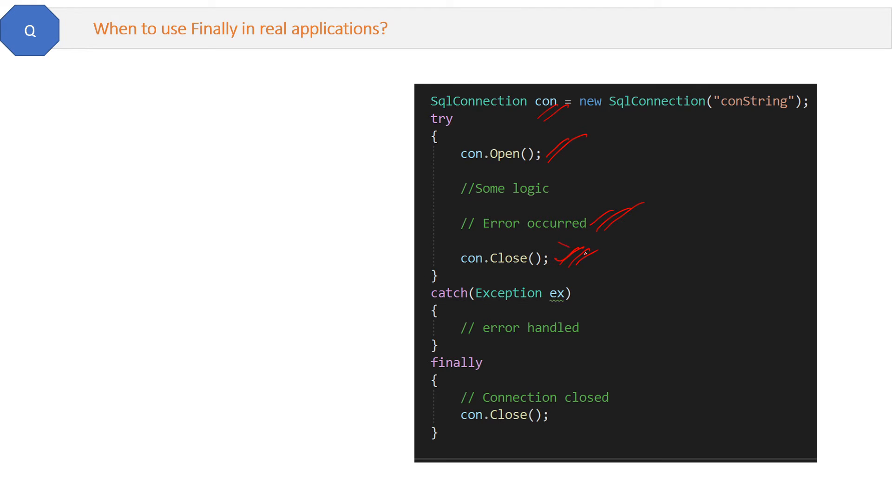
pyautogui.moveTo(572, 250); pyautogui.dragTo(620, 268)
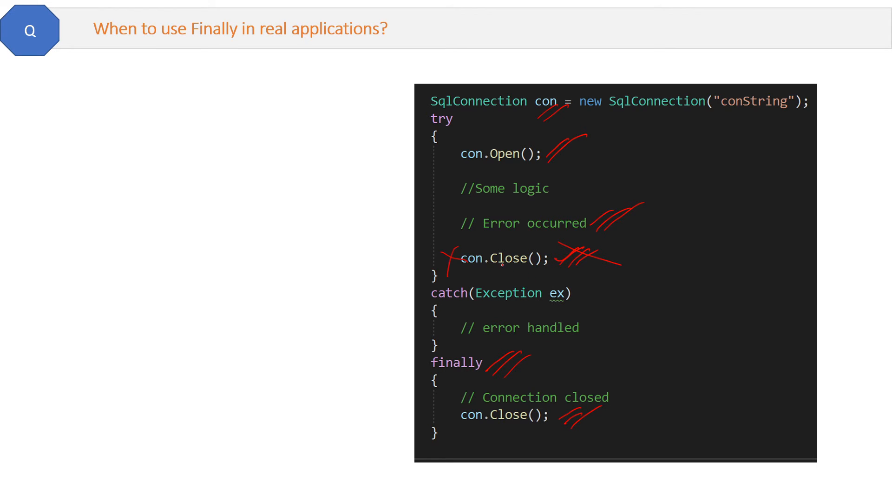
pyautogui.moveTo(456, 228); pyautogui.dragTo(463, 407)
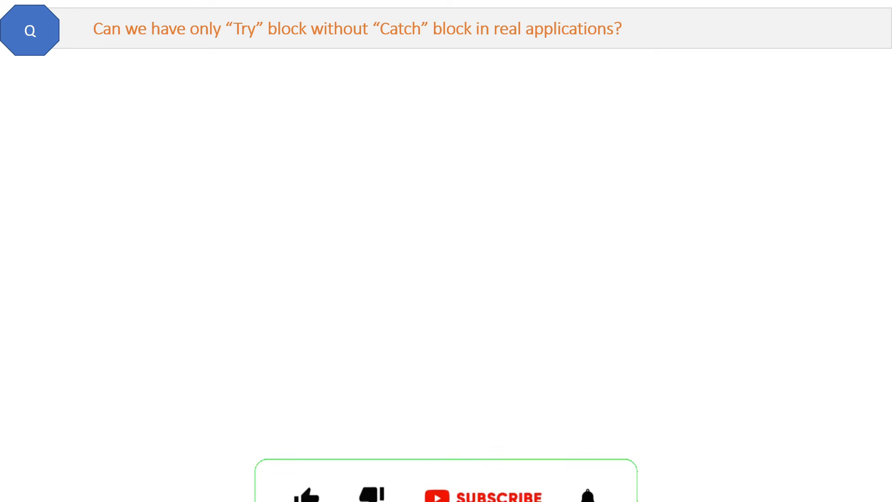
# Step: Advance the slideshow to the try-without-catch slide and reveal its YES answer
pyautogui.click(306, 423)
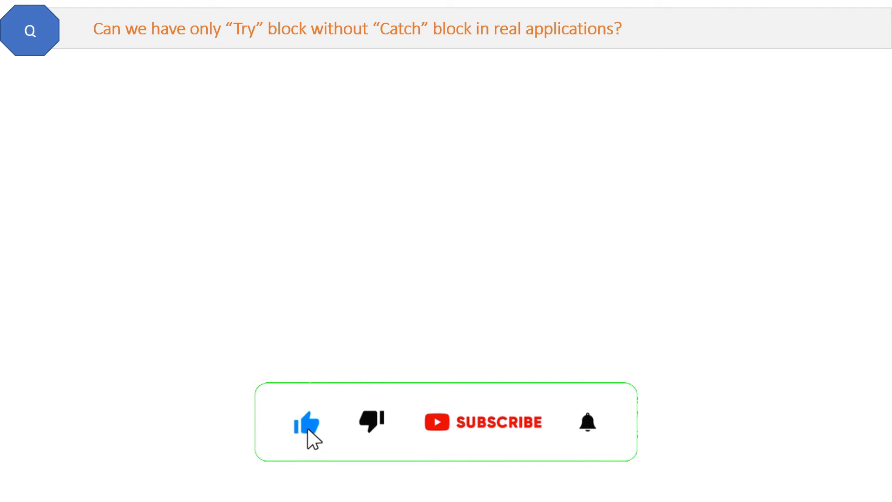
pyautogui.click(482, 421)
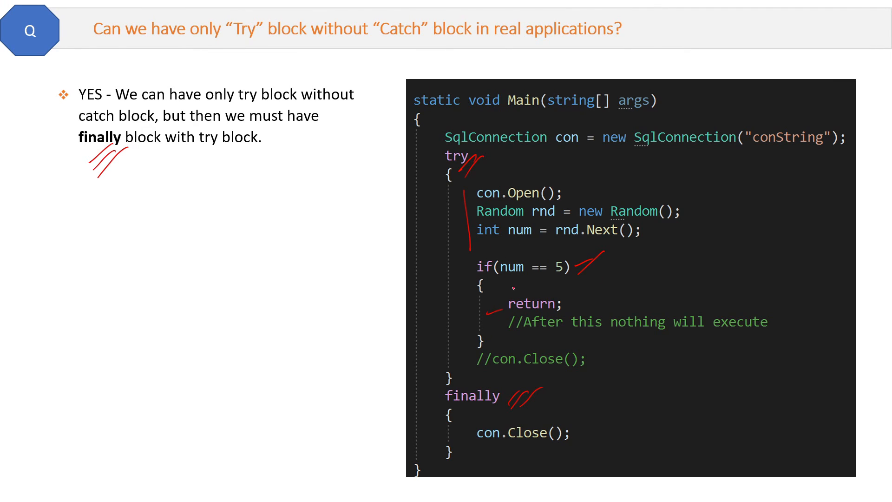
# Step: Draw a red arc from return to finally, then advance to the Finally versus Finalize slide
pyautogui.moveTo(484, 316); pyautogui.dragTo(500, 483)
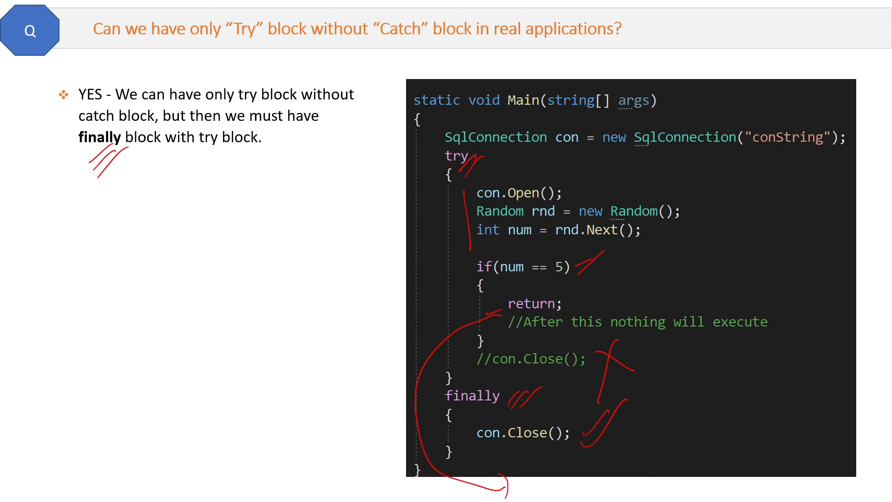
pyautogui.press('Right')
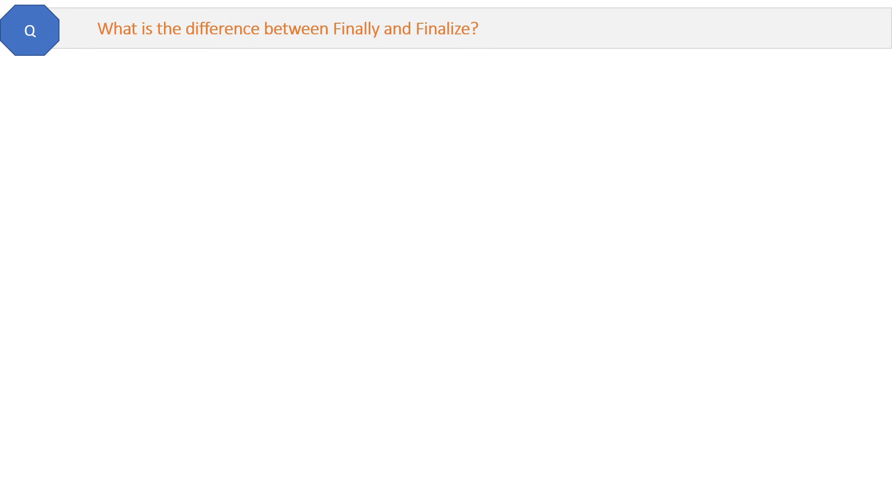